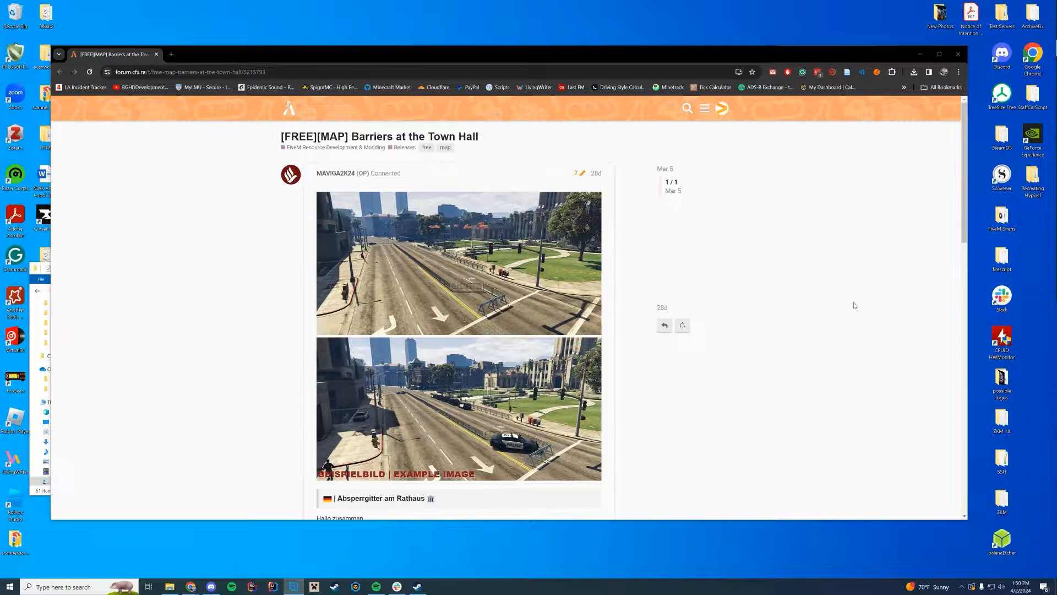
pyautogui.moveTo(832, 280)
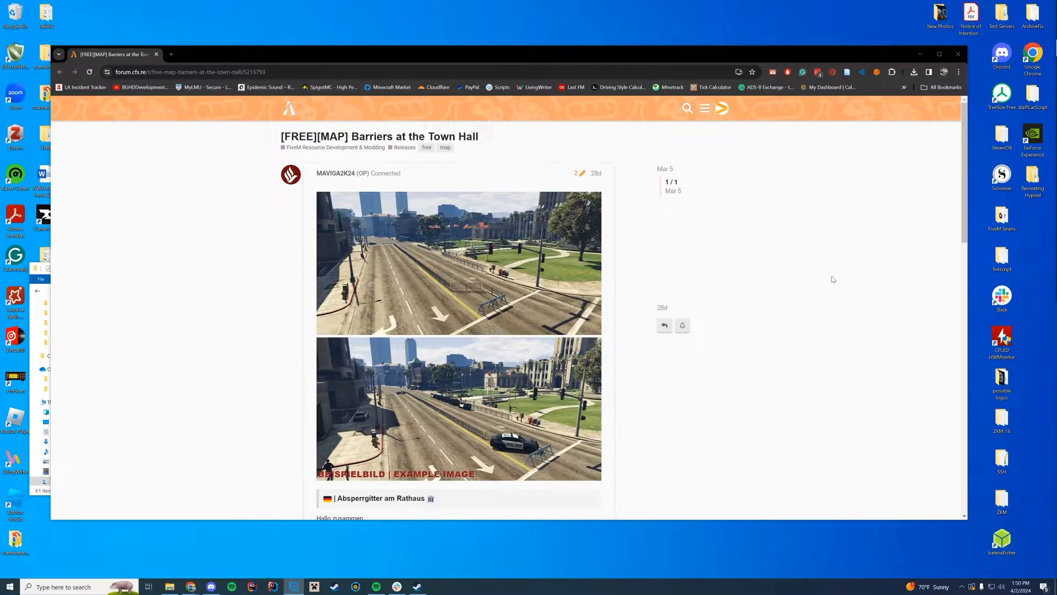
# Preview the barrier screenshots on the map's post, then follow its GitHub download link
pyautogui.click(459, 263)
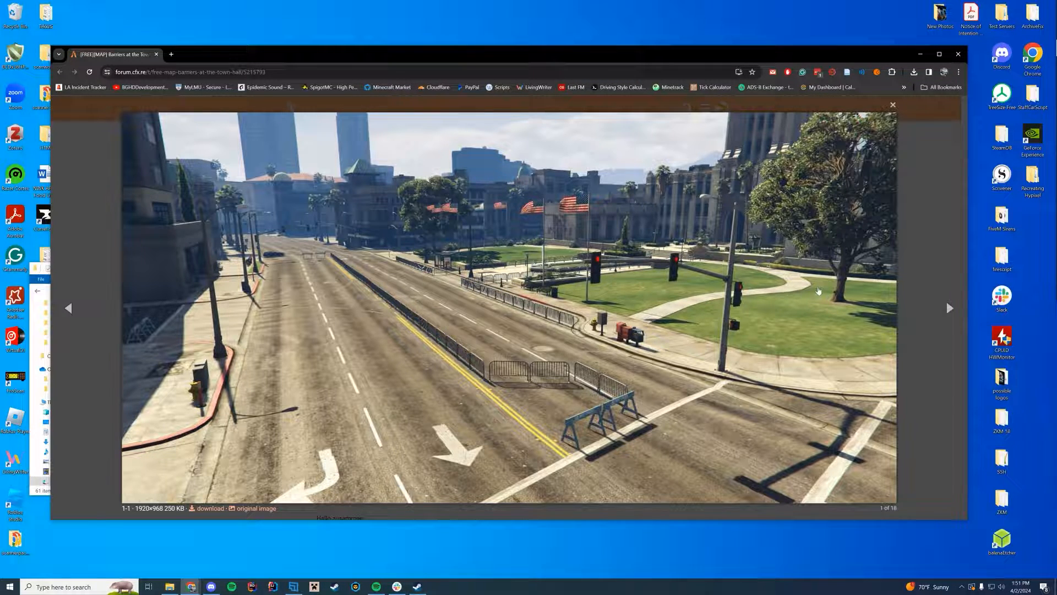
pyautogui.click(892, 105)
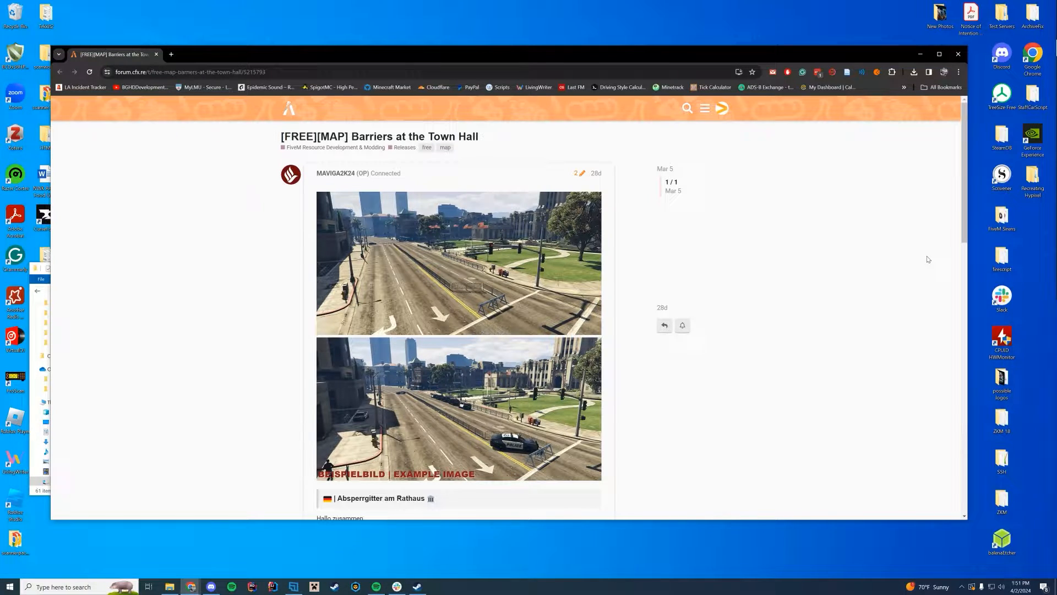
pyautogui.scroll(-3)
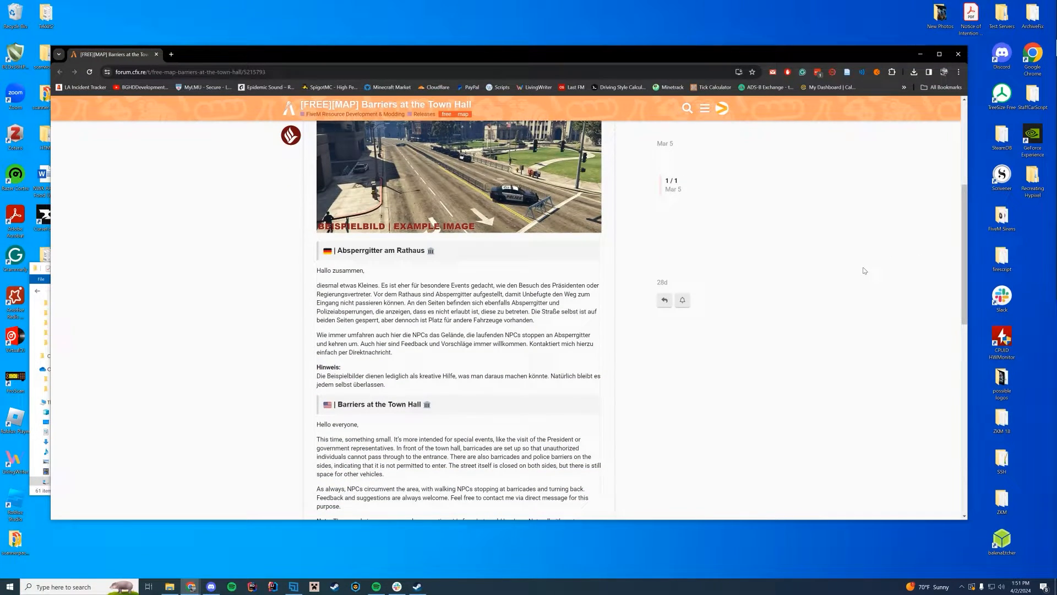
pyautogui.scroll(-3)
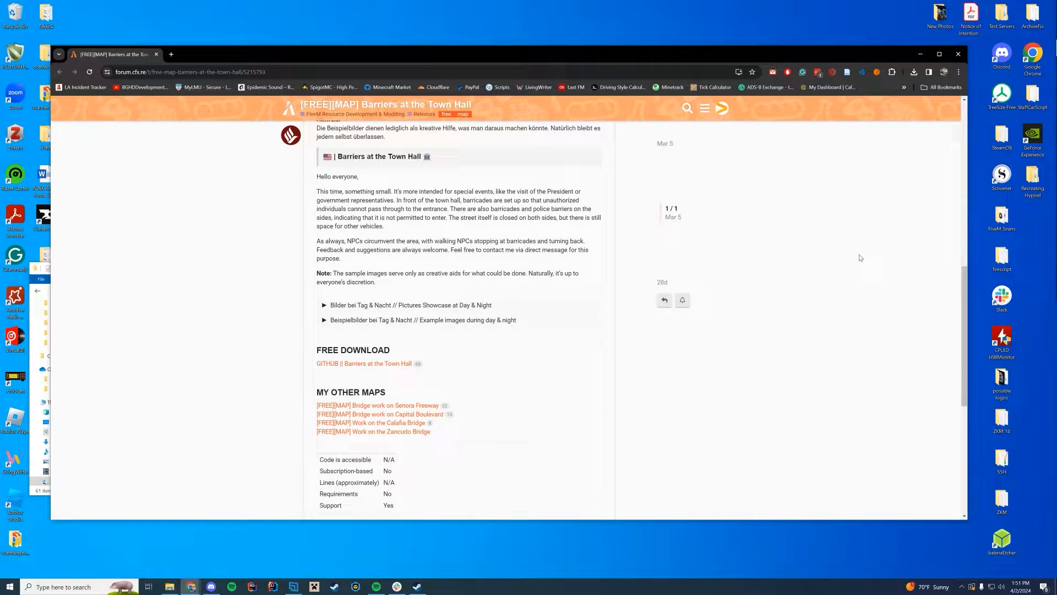
pyautogui.scroll(-3)
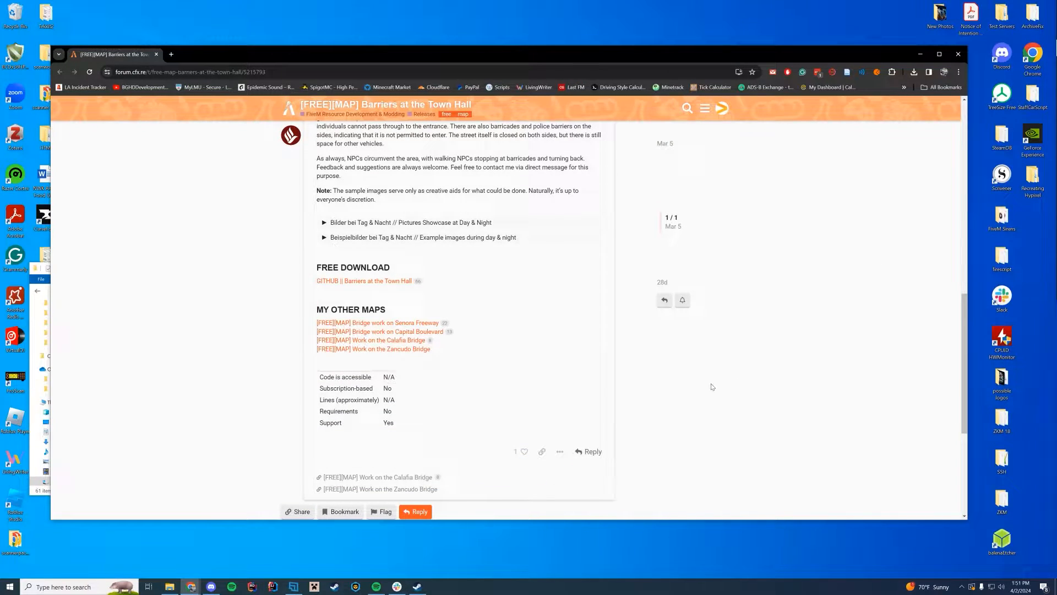
pyautogui.moveTo(710, 311)
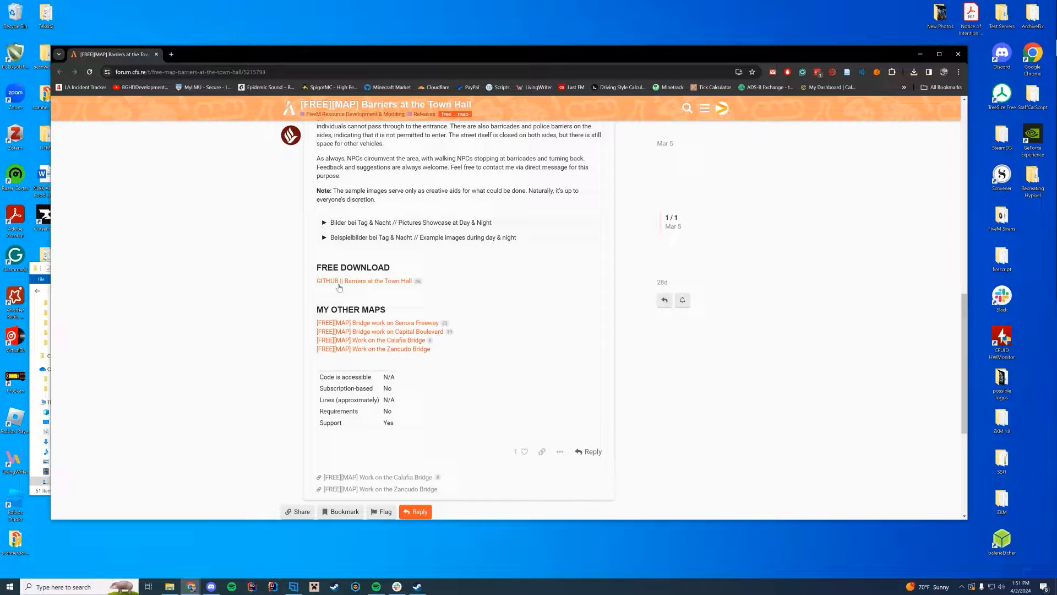
pyautogui.click(361, 280)
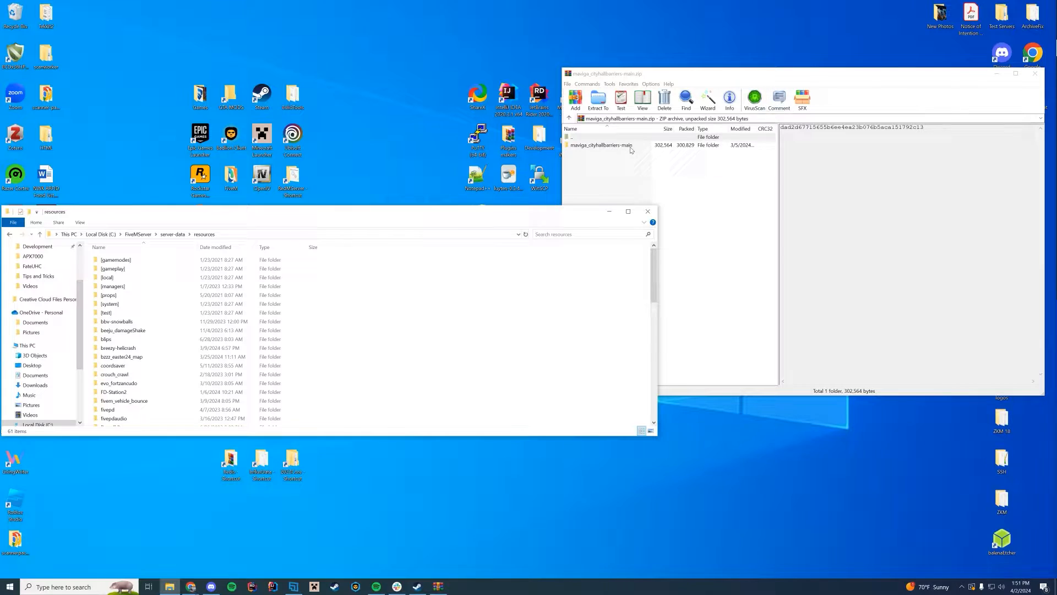
# Move maviga_cityhallbarriers-main from WinRAR into resources, named maviga_cityhallbarriers
pyautogui.click(601, 145)
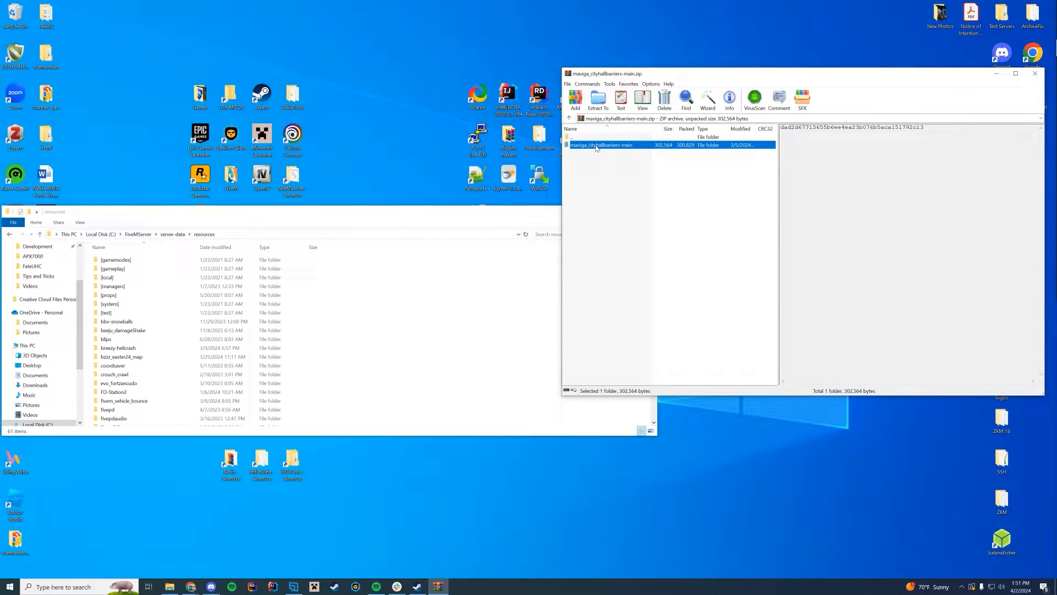
pyautogui.doubleClick(600, 144)
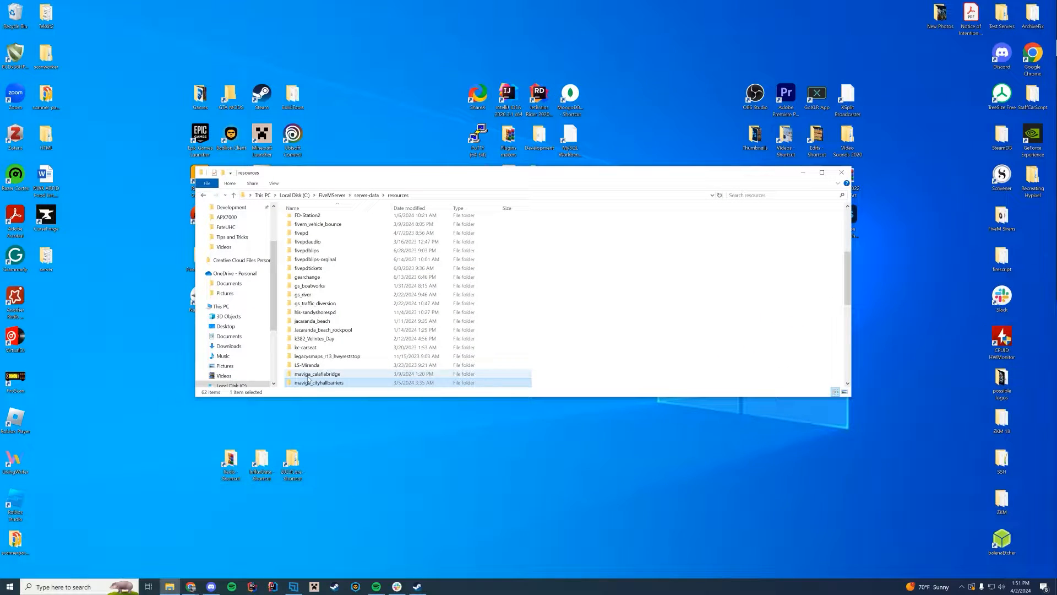
pyautogui.click(318, 382)
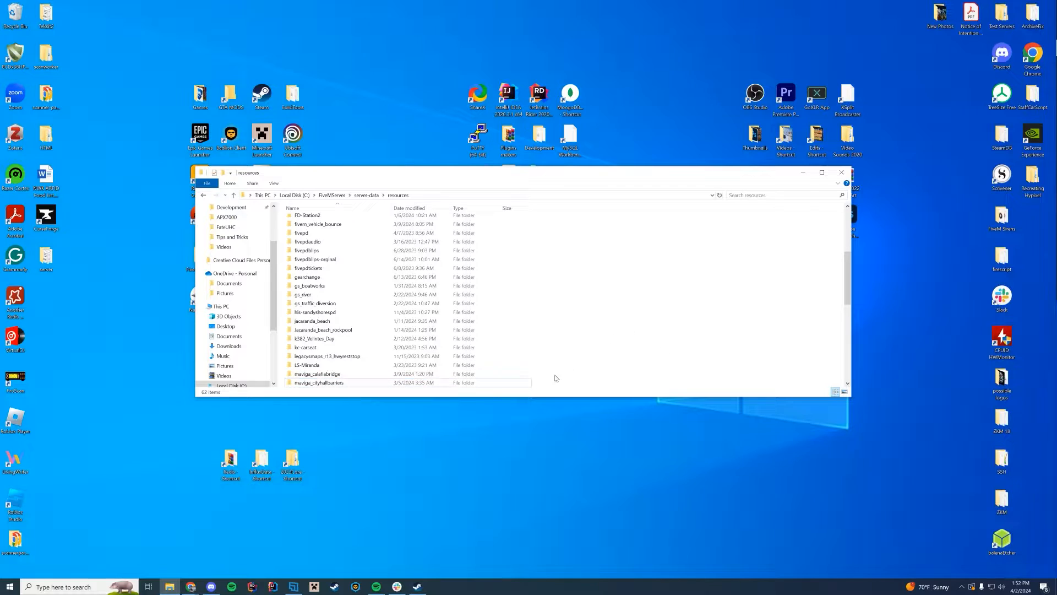
# Add 'ensure maviga_cityhallbarriers' to server.cfg in Notepad++
pyautogui.rightClick(301, 309)
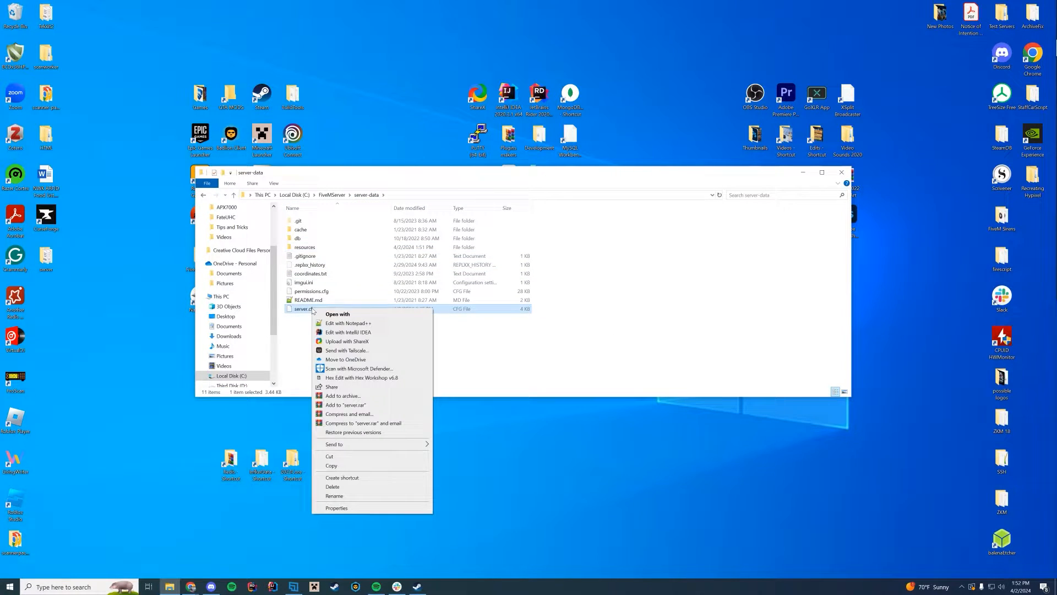
pyautogui.click(348, 323)
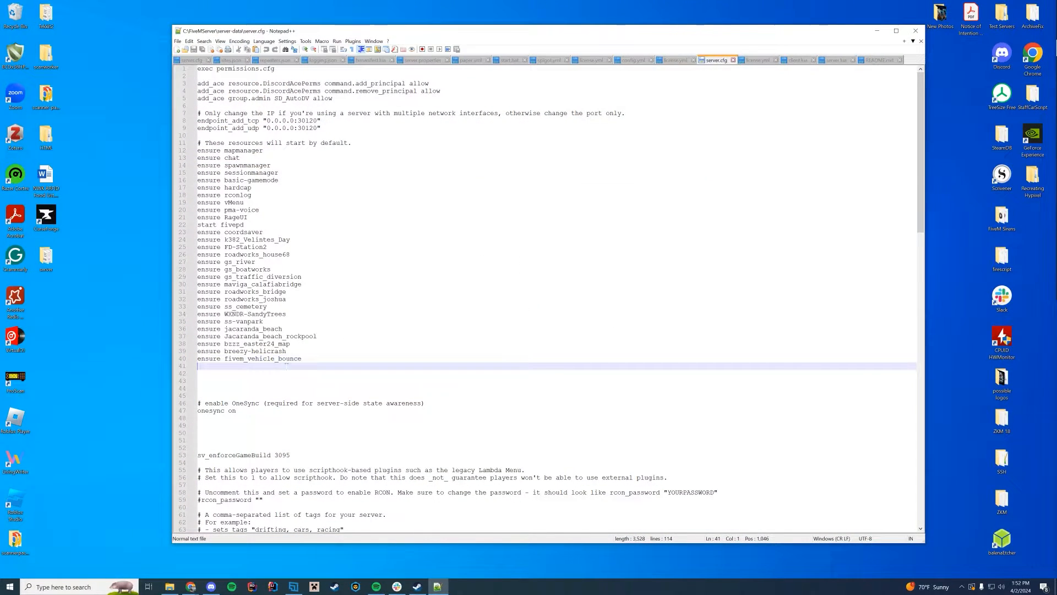
pyautogui.write('ensure maviga_cityhallbarriers')
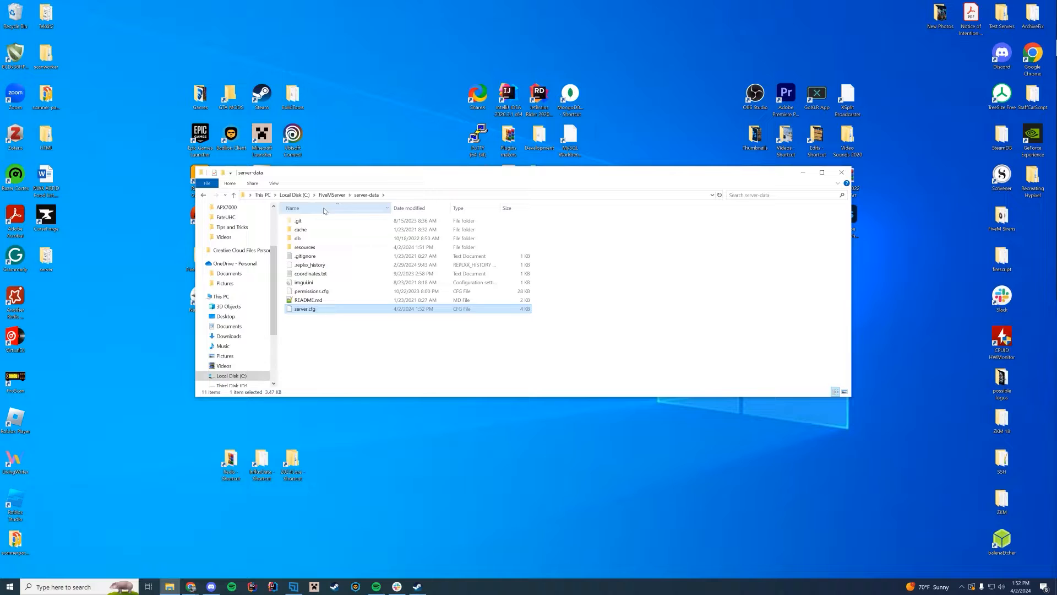
# Launch the server and find 'Started resource maviga_cityhallbarriers' in the console log
pyautogui.doubleClick(304, 308)
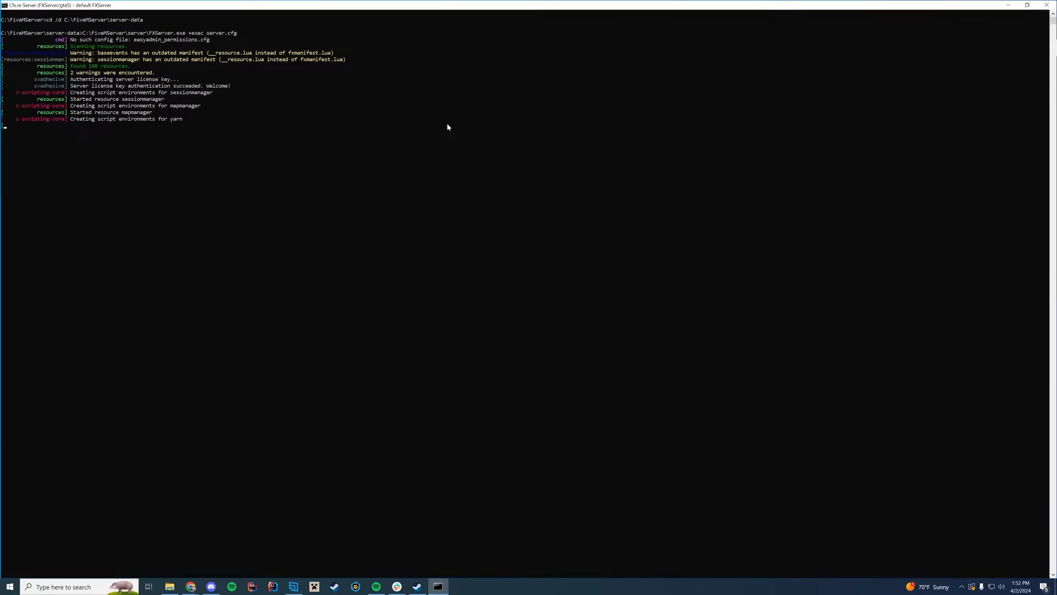
pyautogui.scroll(-3)
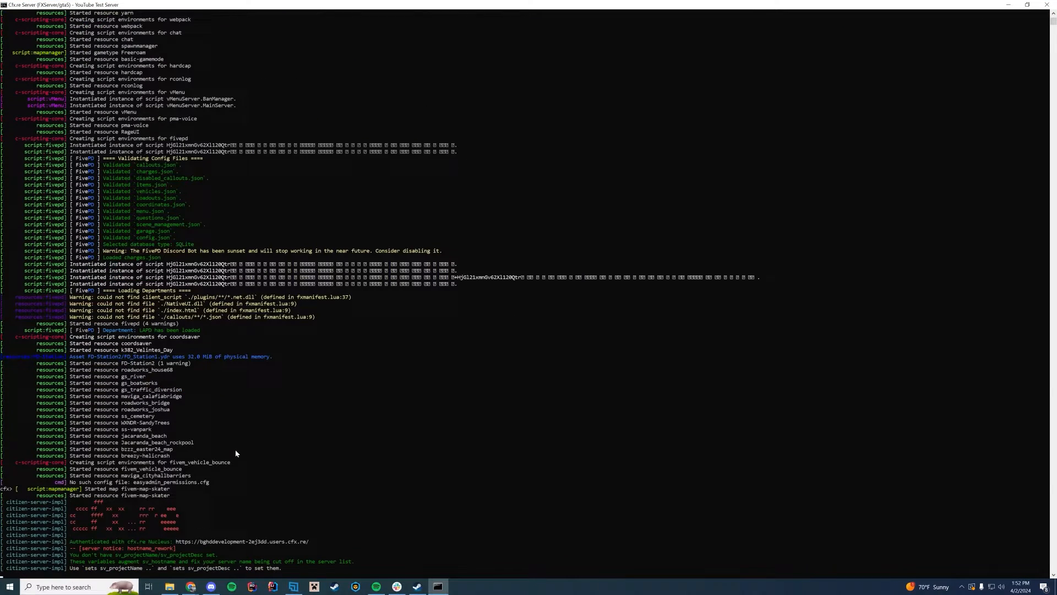
pyautogui.click(128, 475)
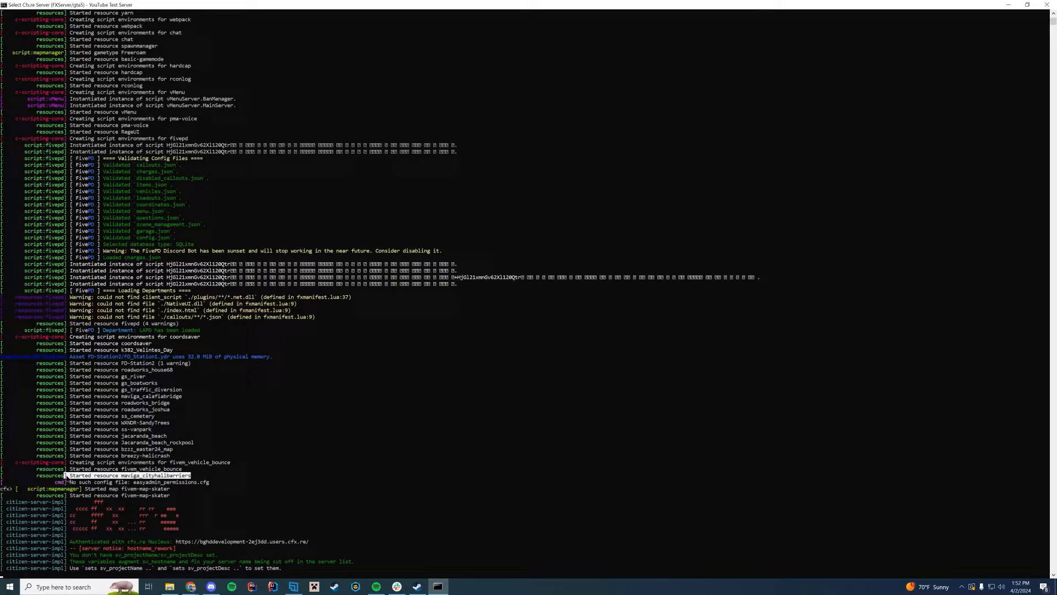
pyautogui.moveTo(217, 462)
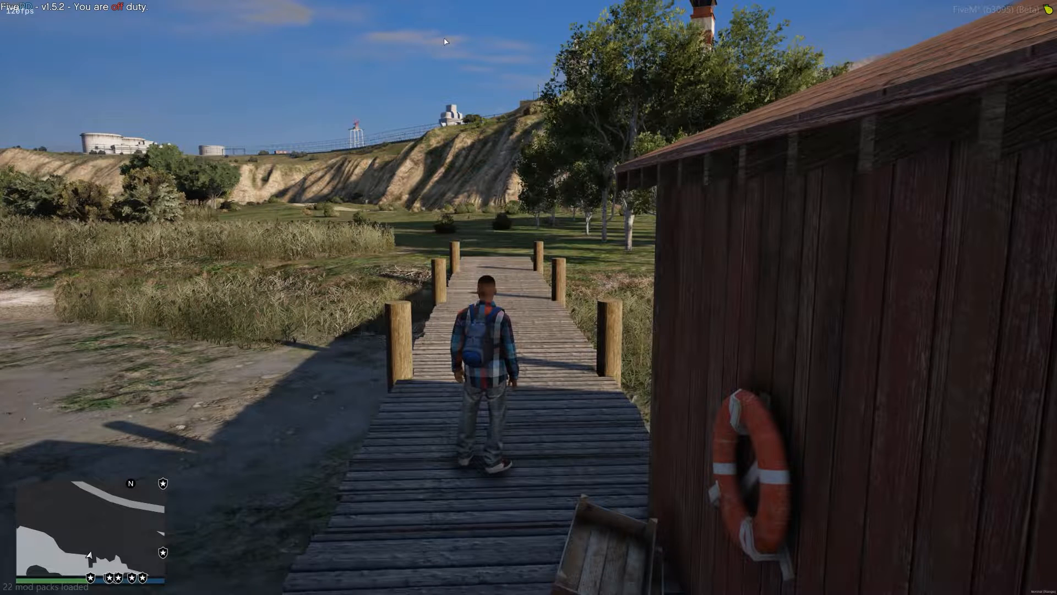
# Toggle NoClip with F2, boost the speed, and fly toward City Hall
pyautogui.press('F2')
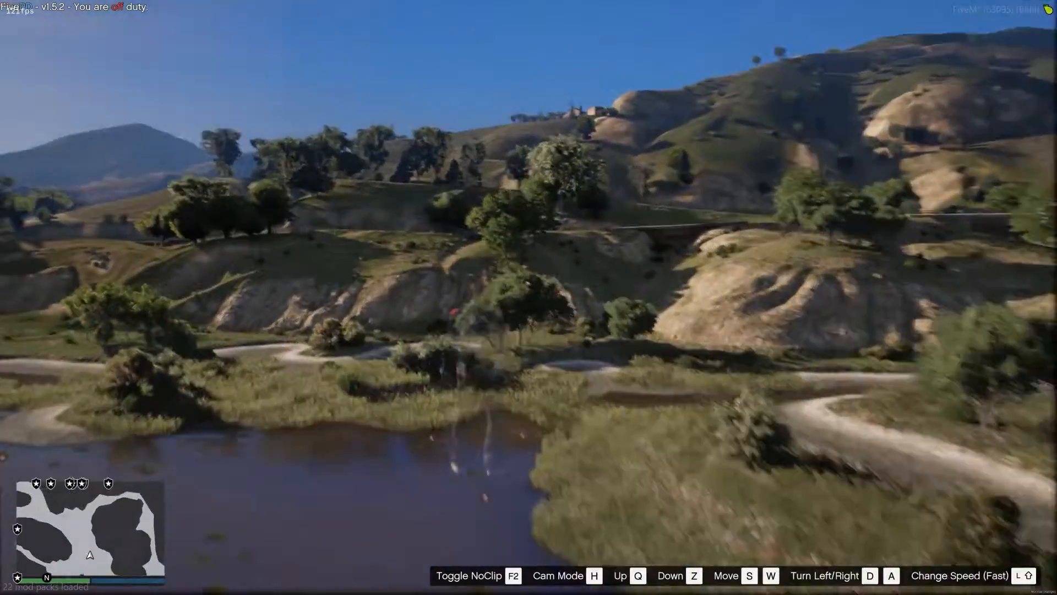
pyautogui.press('L')
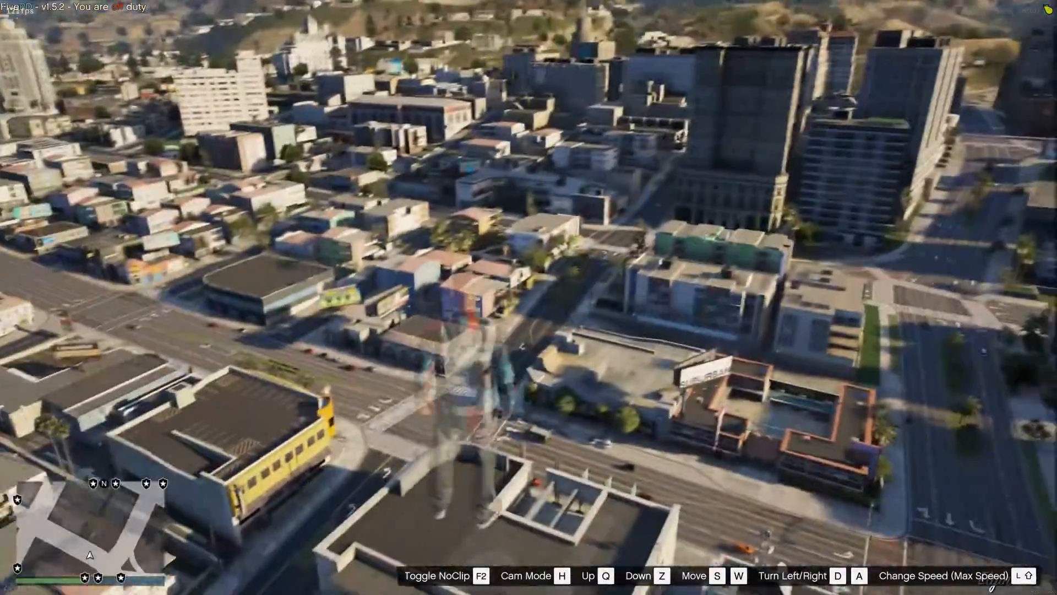
pyautogui.press('W')
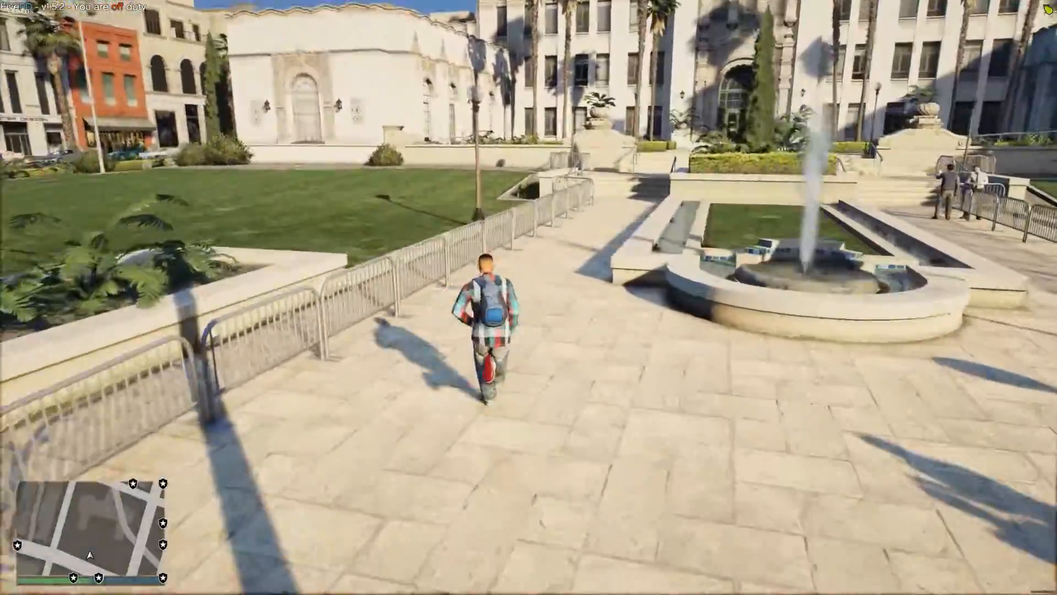
# Walk past the fountain among the barriers, then fly up over City Hall's roof
pyautogui.press('w')
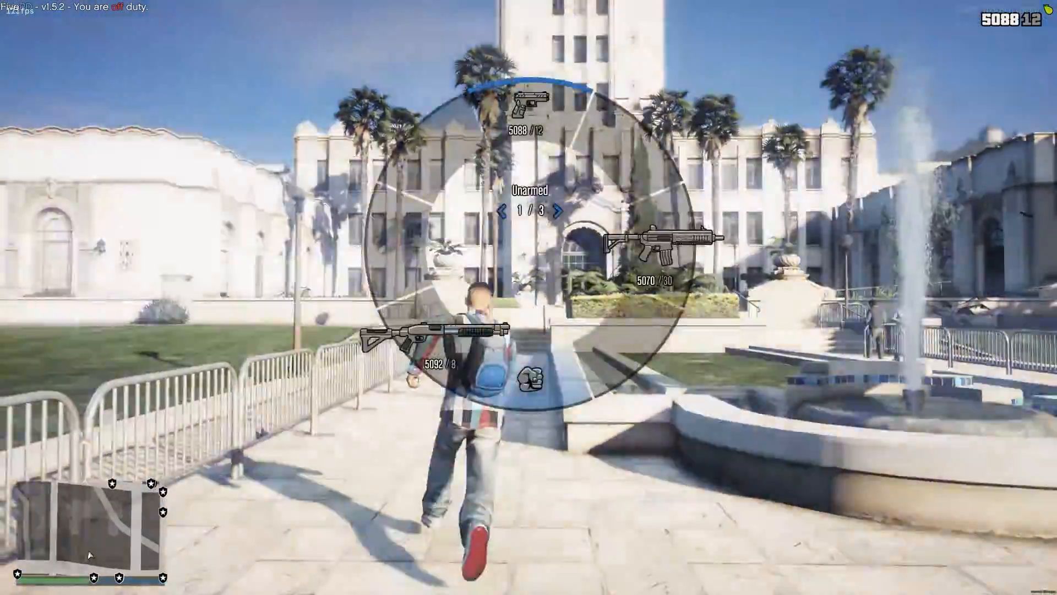
pyautogui.press('F2')
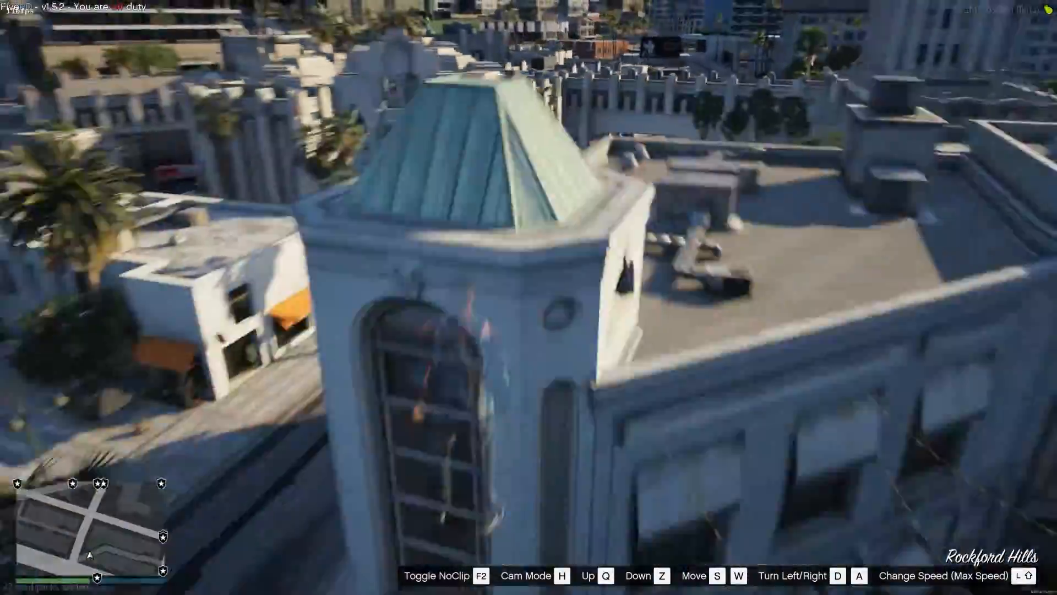